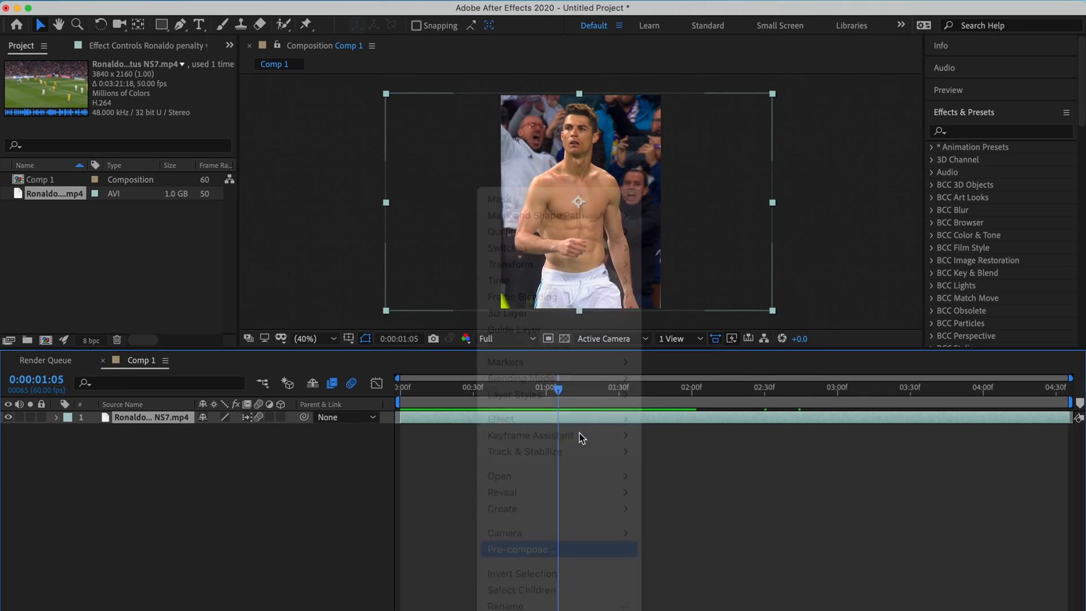
# Pre-compose the Ronaldo footage layer into a new composition.
pyautogui.click(521, 549)
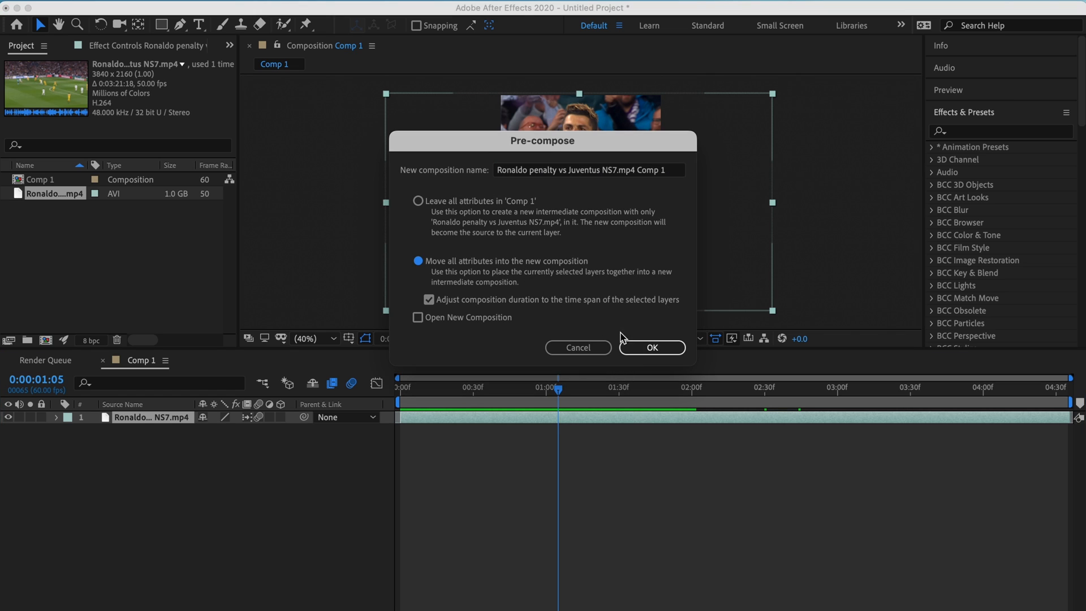
pyautogui.click(651, 347)
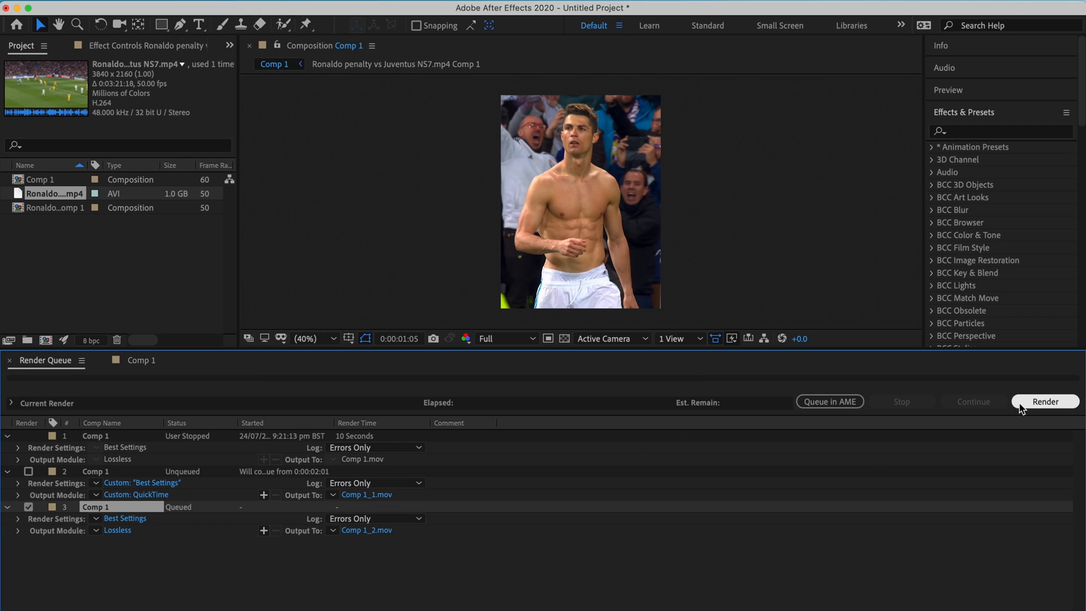
# Render the queued Comp 1 to Comp 1_2.mov.
pyautogui.click(1045, 401)
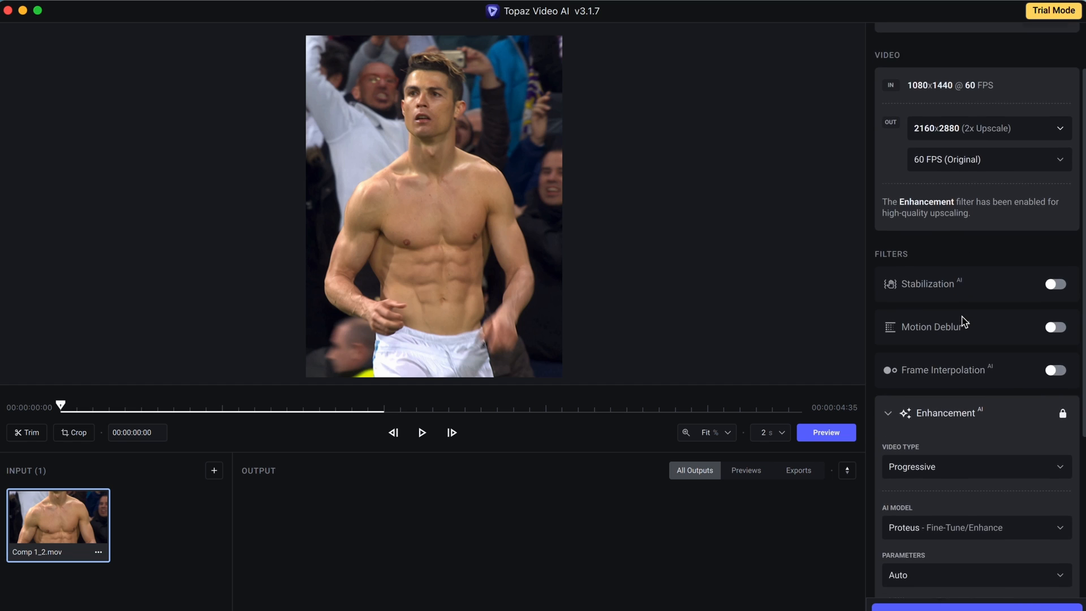
# Set a 2x upscale output (2160x2880) with the Proteus Fine-Tune/Enhance model.
pyautogui.click(987, 127)
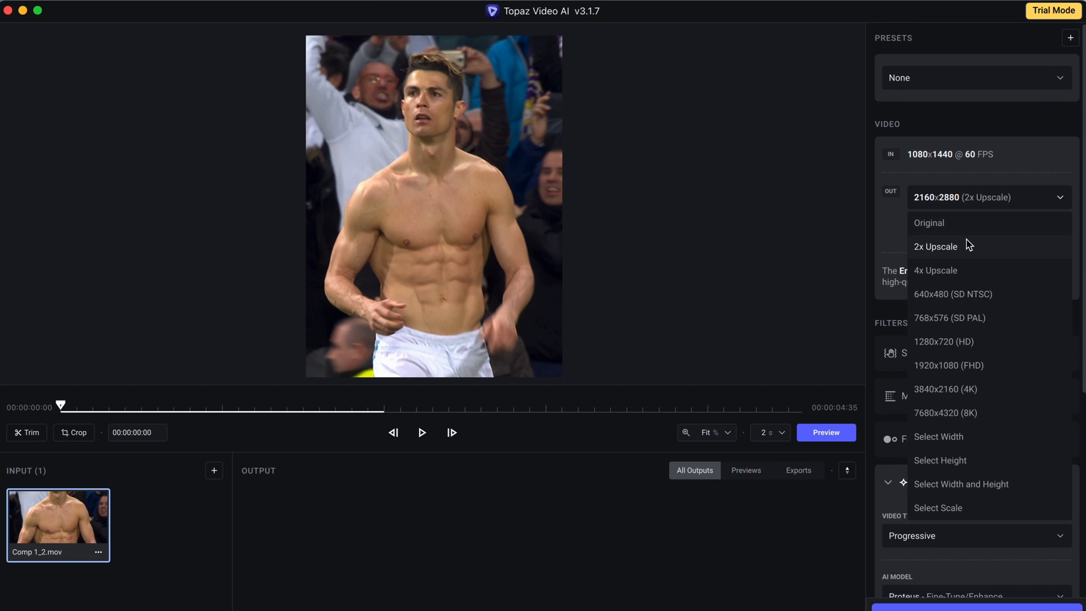
pyautogui.click(936, 247)
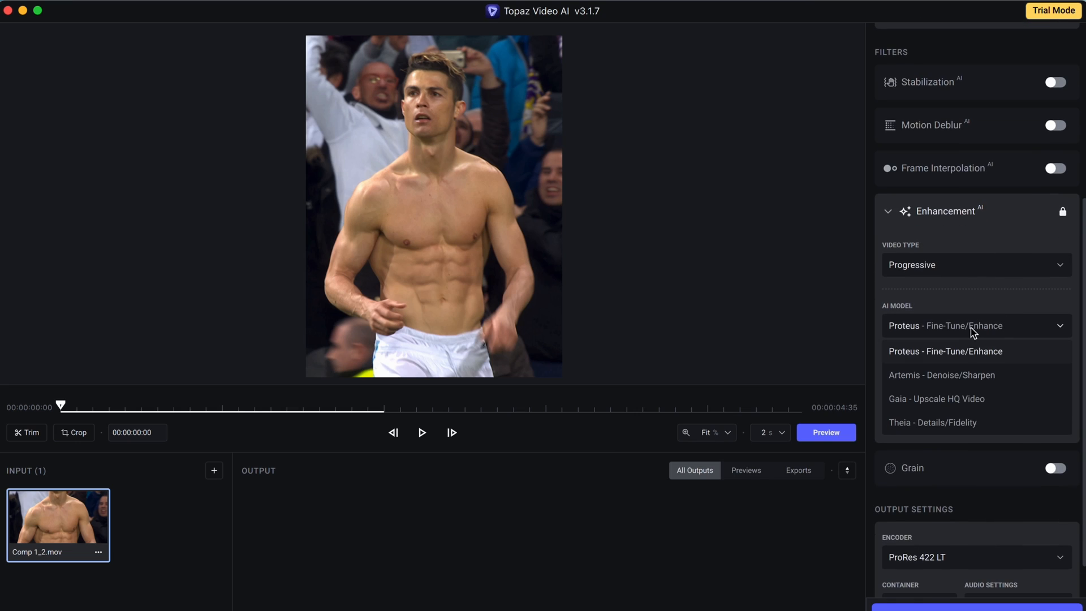
pyautogui.moveTo(994, 352)
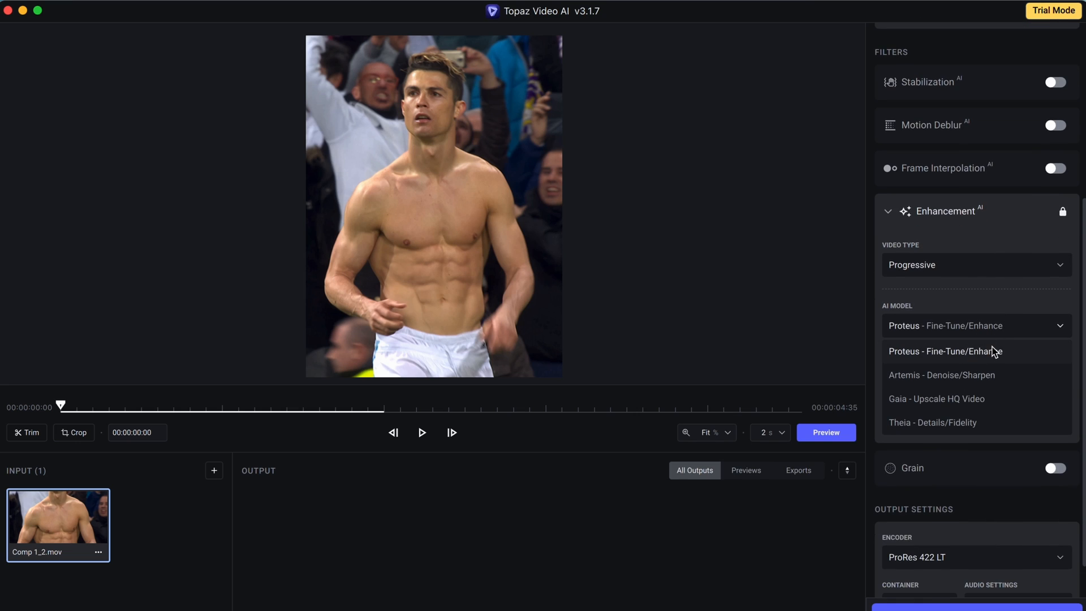
pyautogui.click(943, 352)
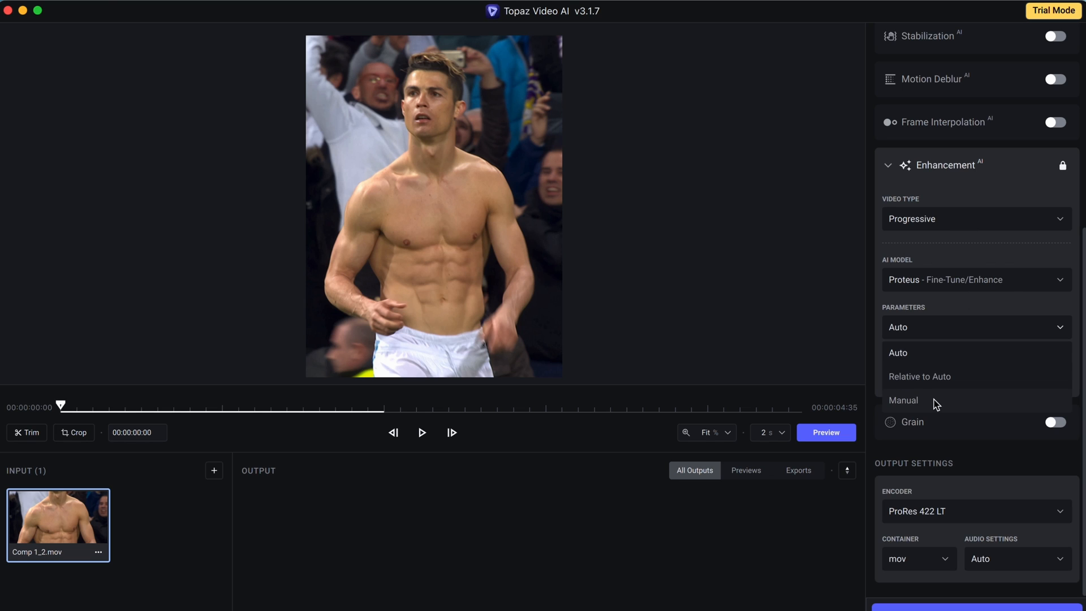
# Switch Proteus to manual: 75, 75, sharpen 8, noise 70, dehalo 55, anti-alias 25.
pyautogui.click(903, 405)
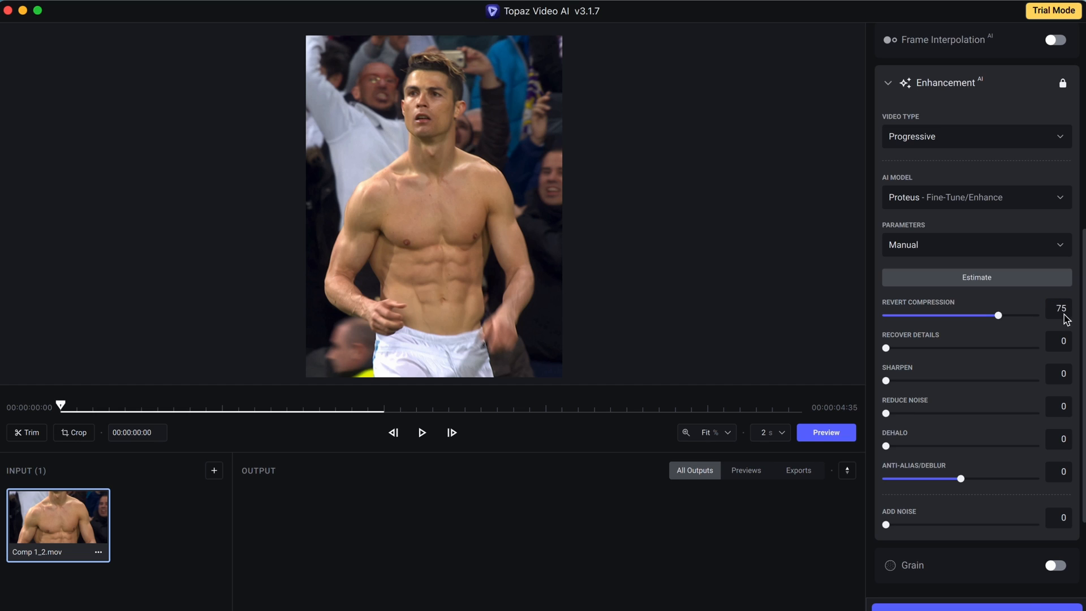
pyautogui.write('75')
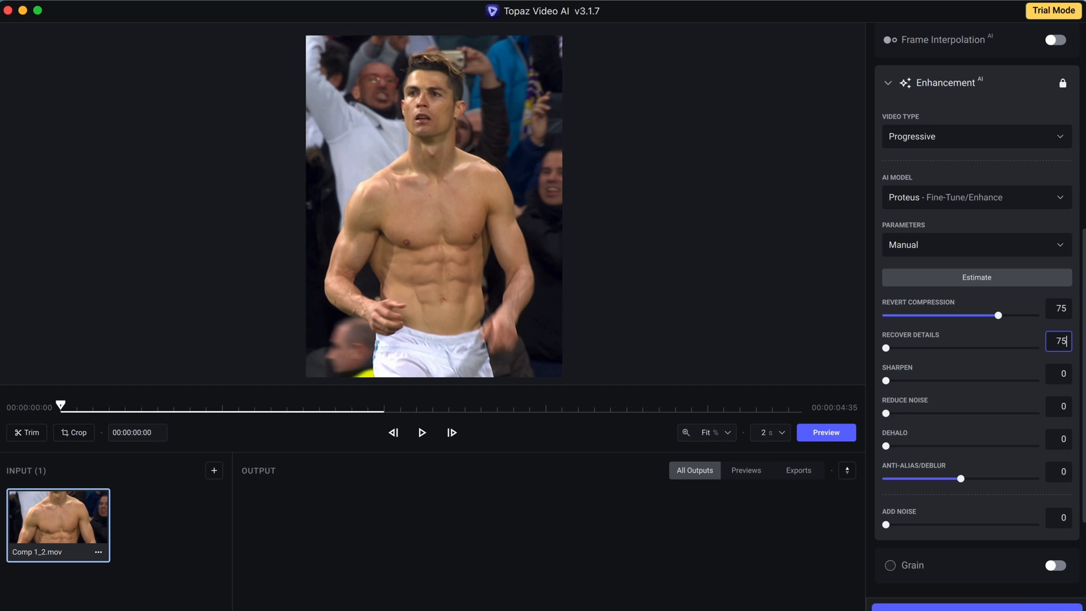
pyautogui.click(1060, 373)
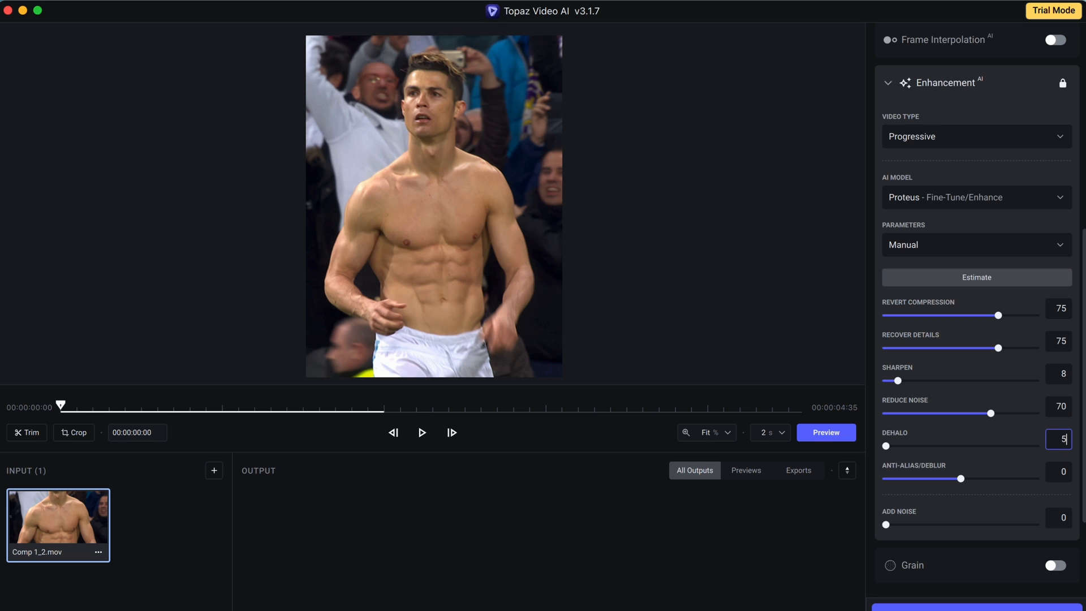
pyautogui.moveTo(888, 446); pyautogui.dragTo(970, 446)
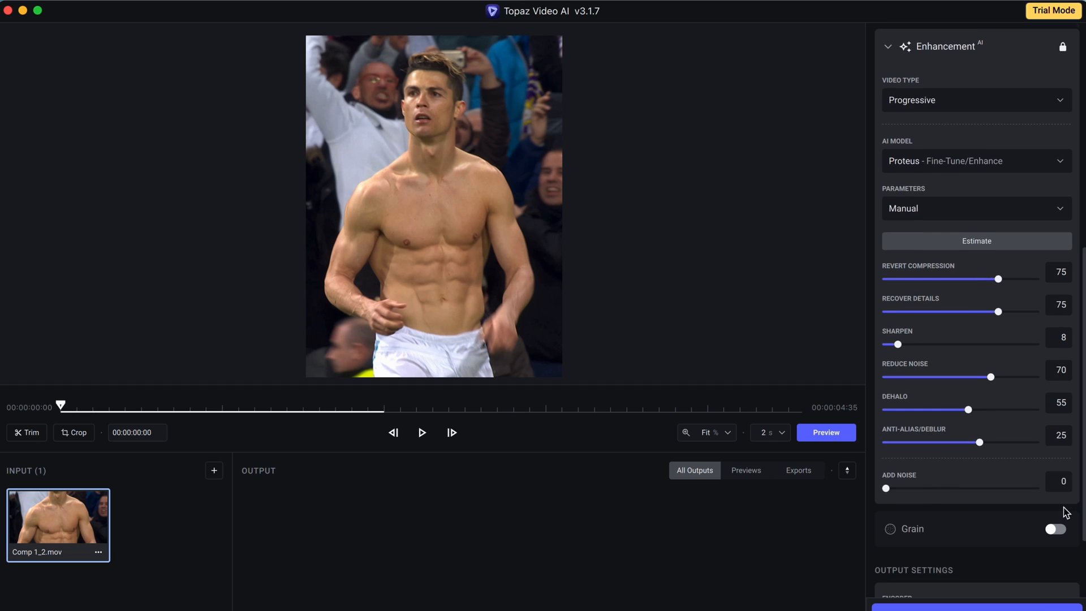
pyautogui.scroll(-3)
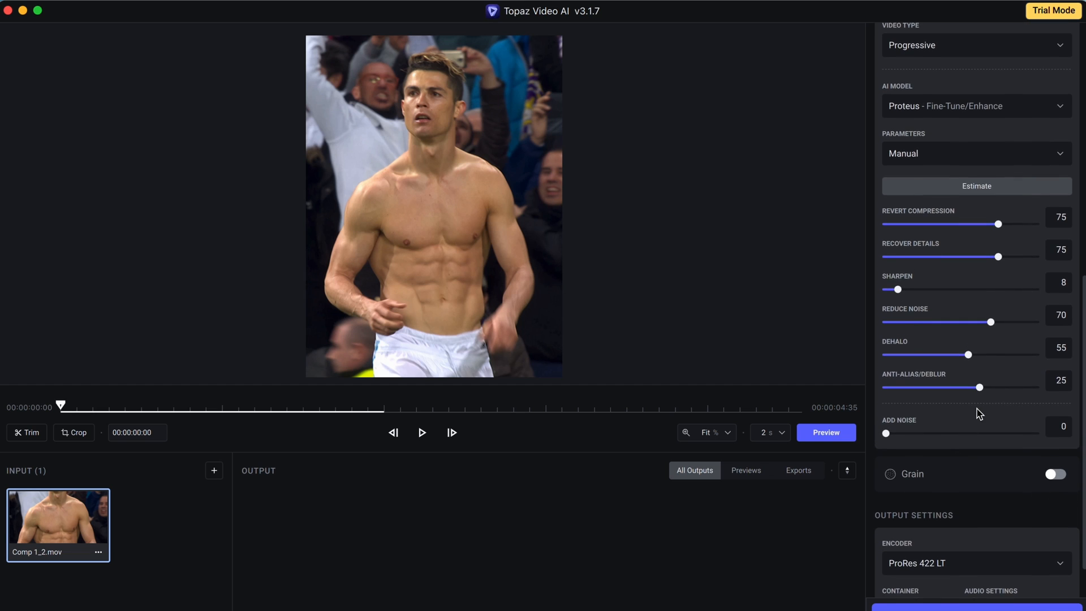
# Enable grain at amount 2, size 1, and export as ProRes 422 LT mov.
pyautogui.click(1054, 474)
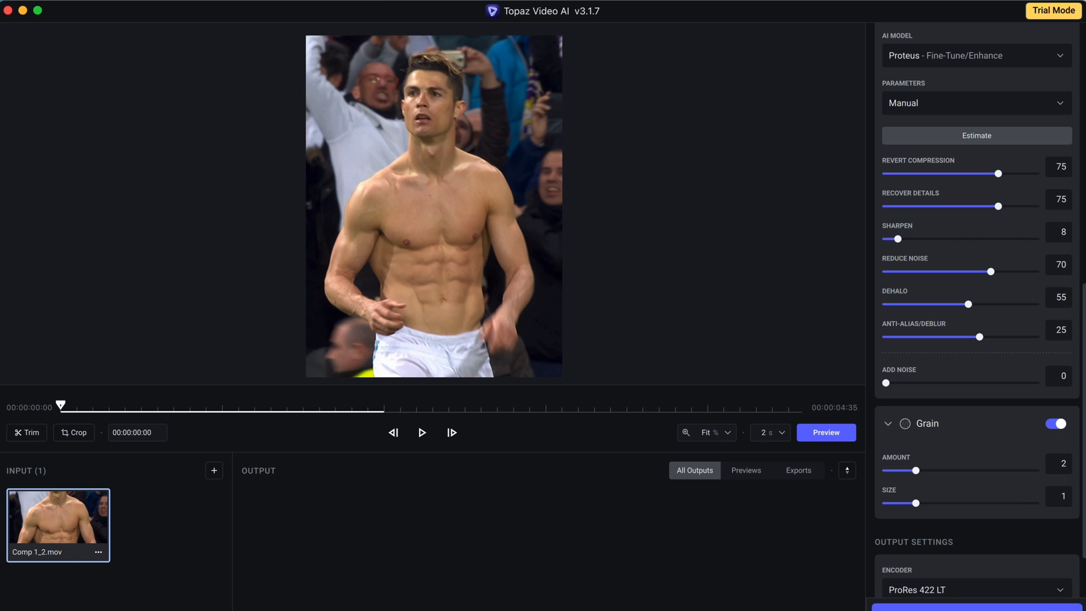
pyautogui.scroll(-3)
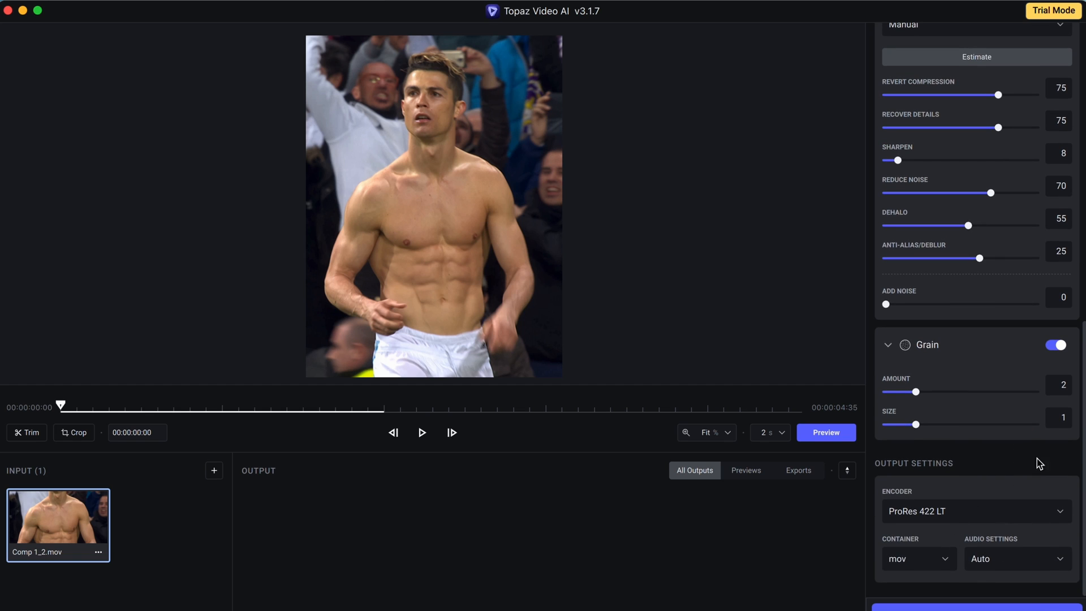
pyautogui.click(825, 432)
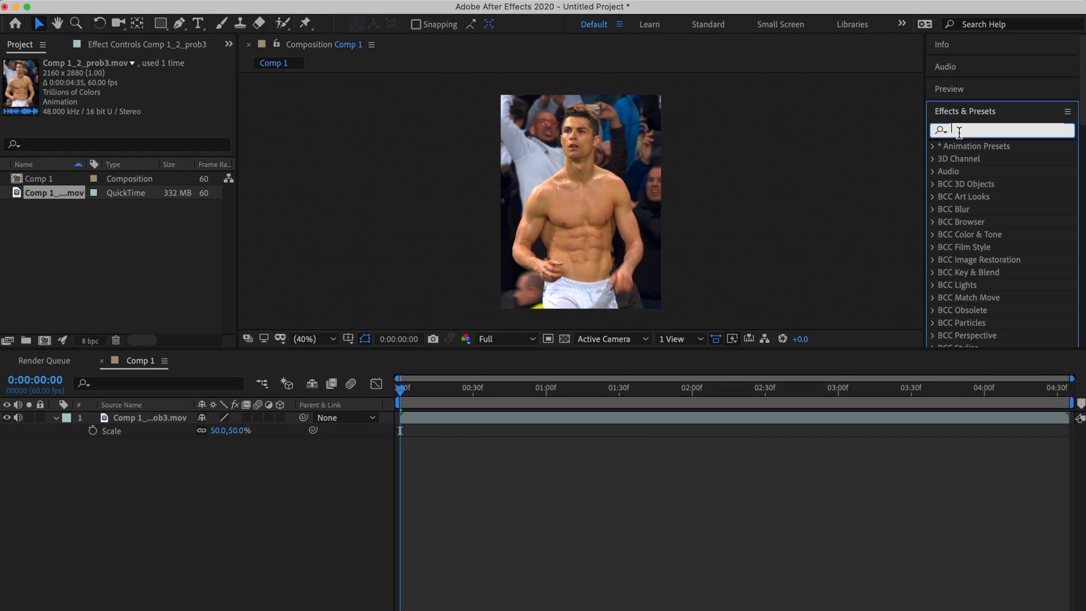
# Search Effects & Presets for 'ns7'.
pyautogui.write('ns7')
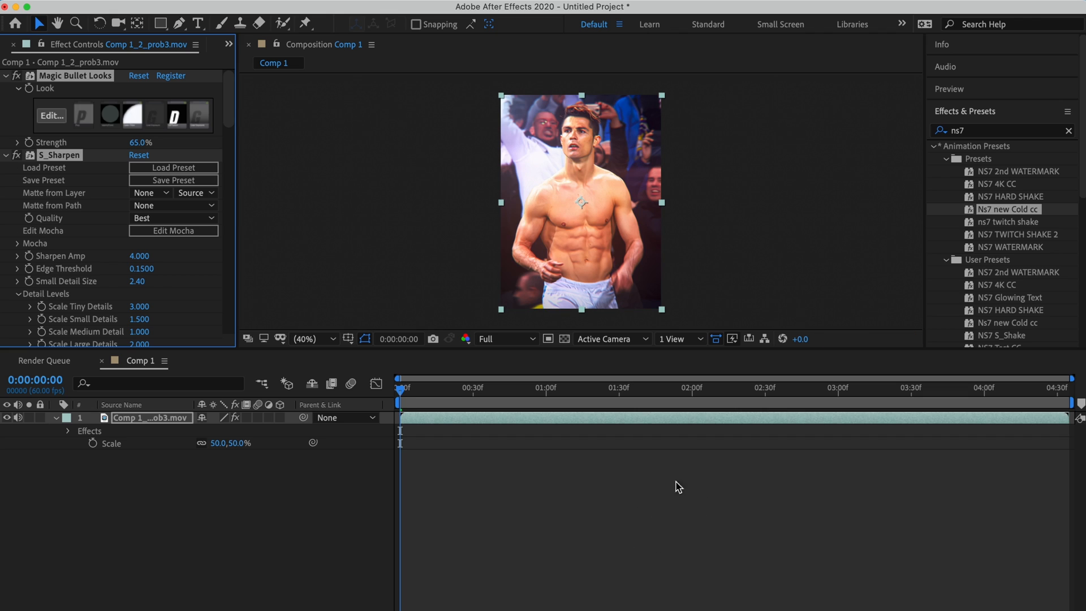
# Move the current time to about 0:00:01:25 in Comp 1.
pyautogui.click(608, 387)
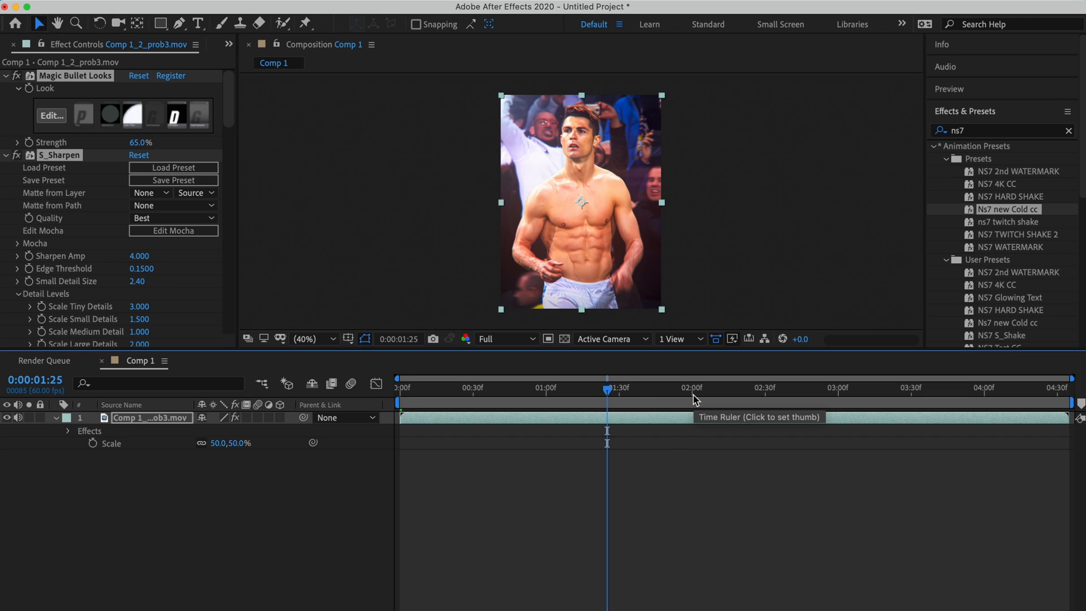